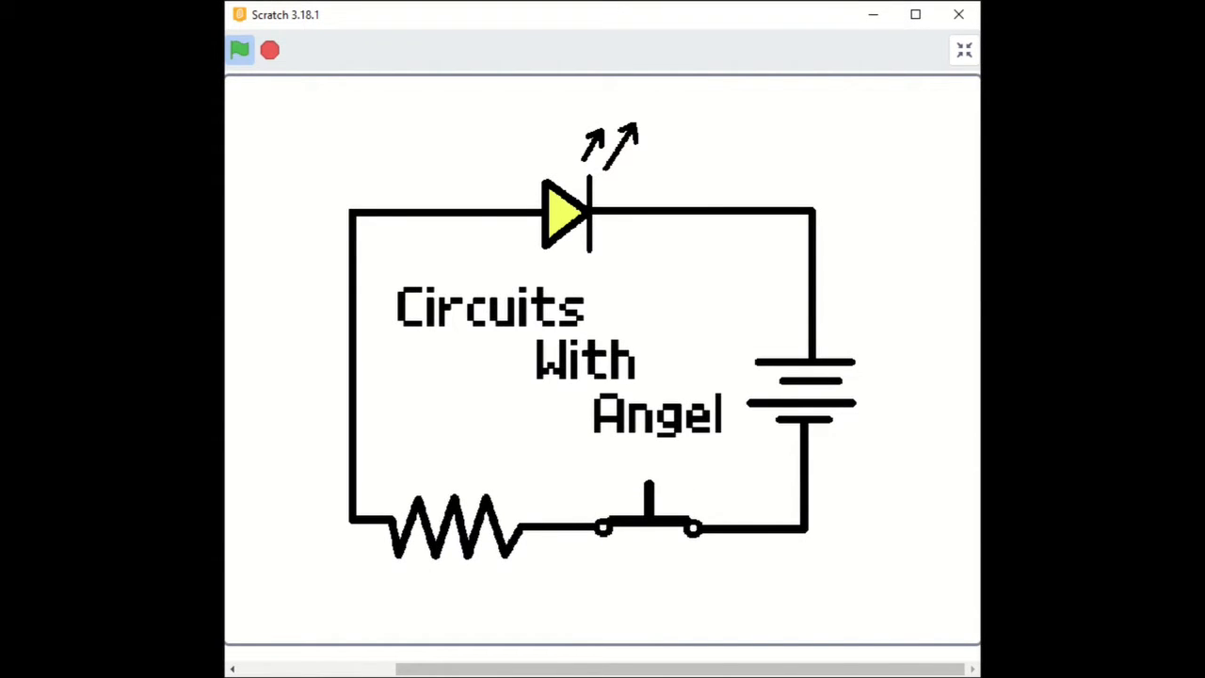
# Start the project with the green flag so the intro advances to the LEDs title card.
pyautogui.click(239, 49)
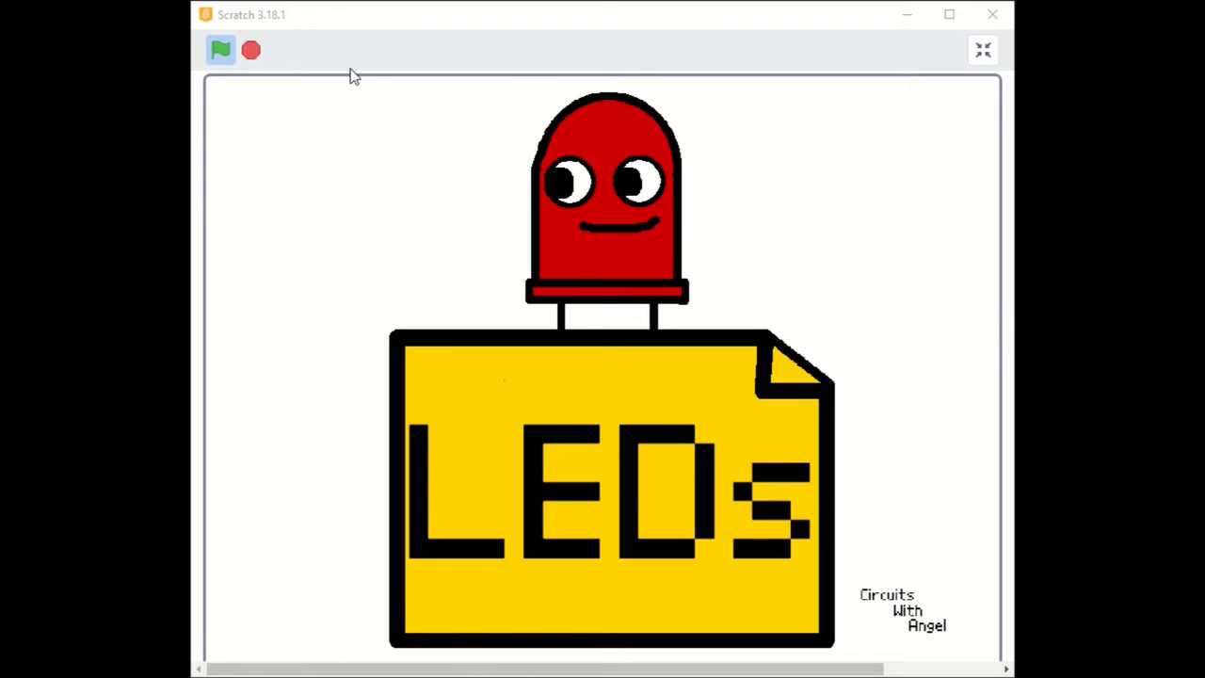
pyautogui.click(221, 49)
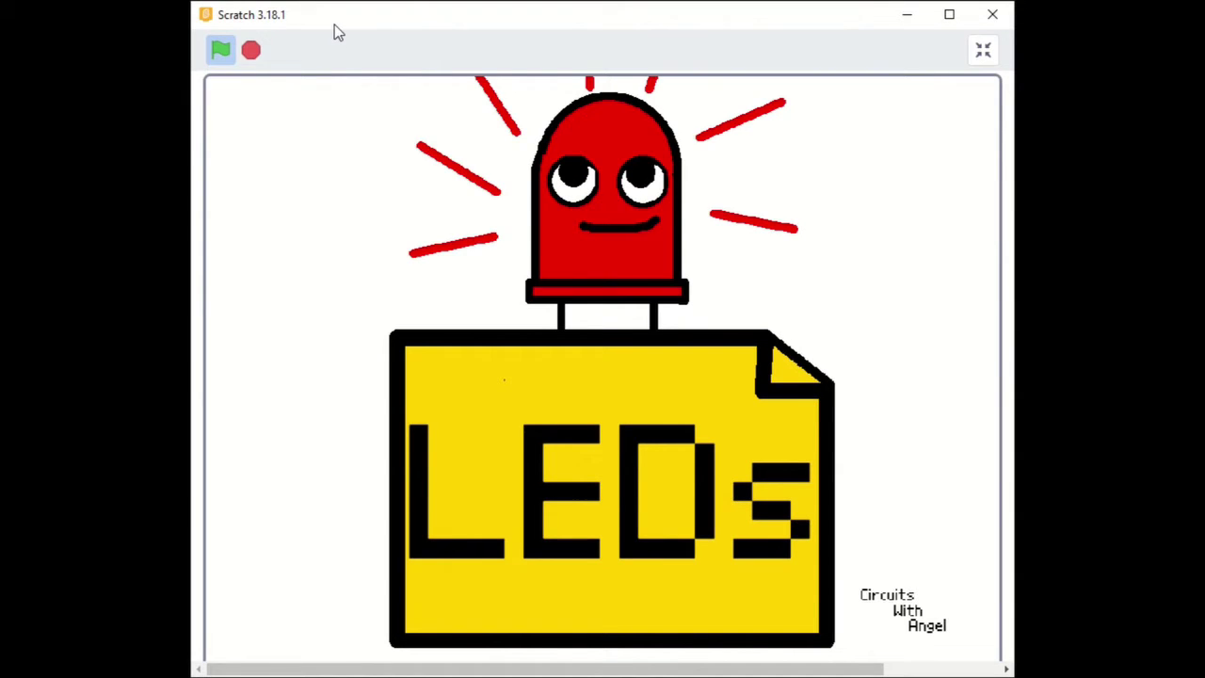
pyautogui.click(221, 49)
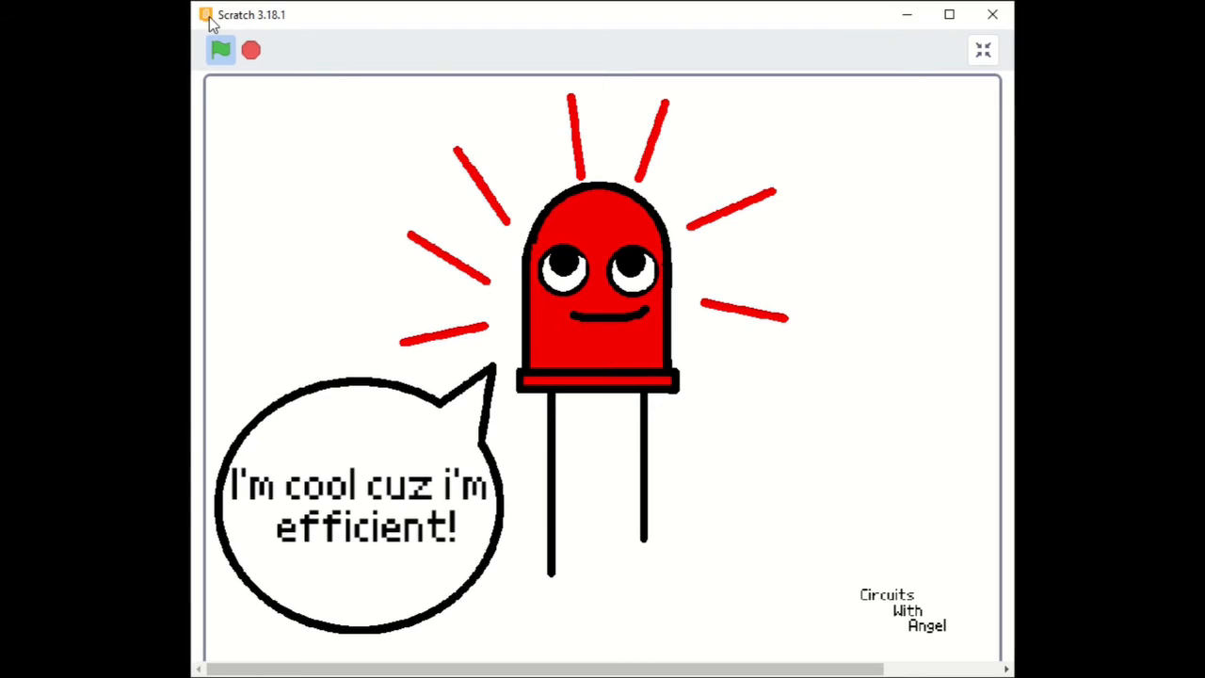
pyautogui.moveTo(253, 22)
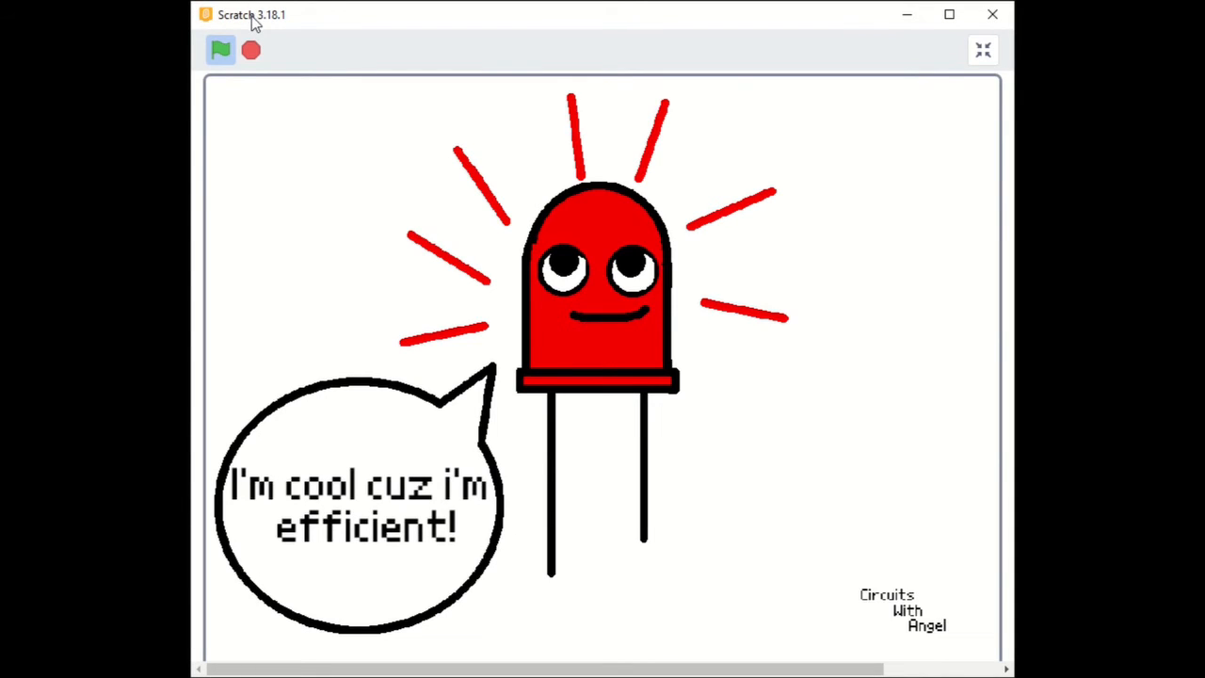